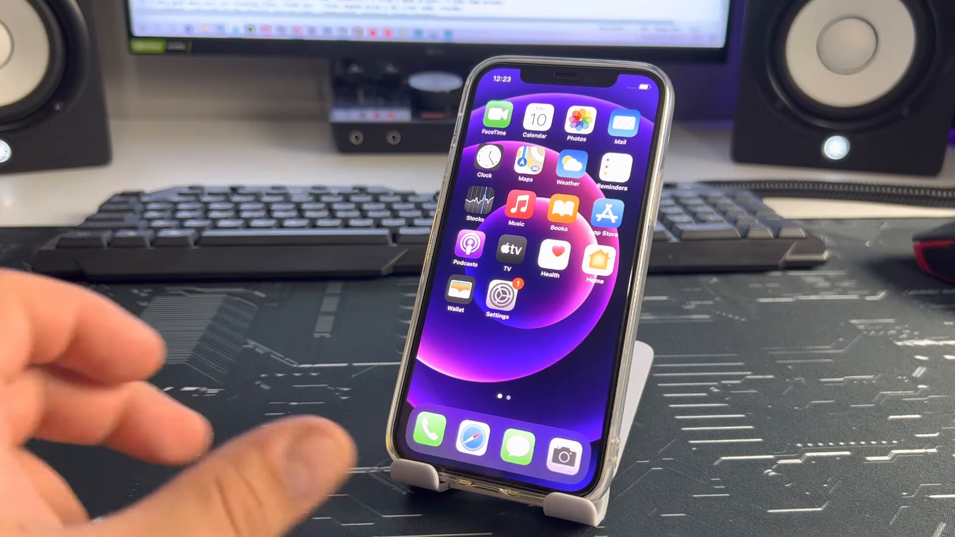
pyautogui.moveTo(152, 305)
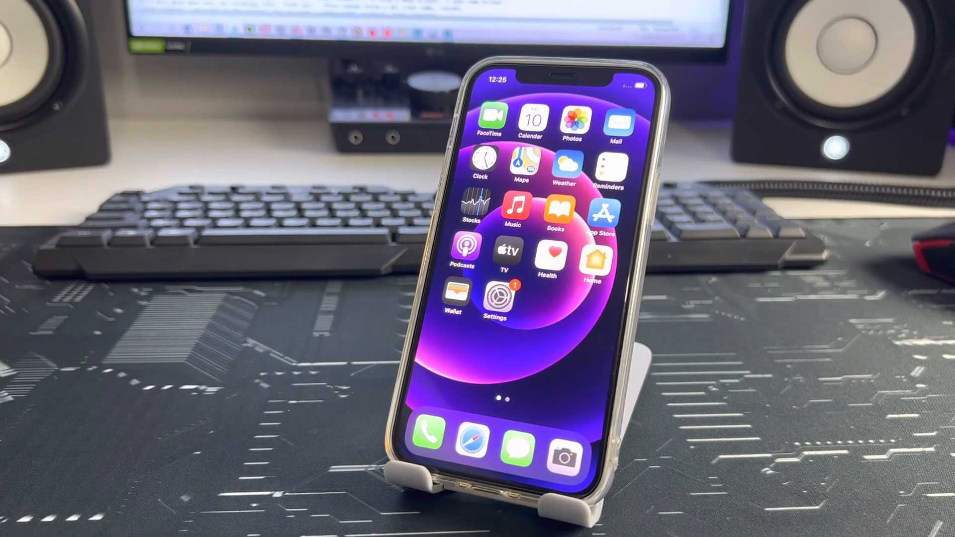
# - Search Settings for 'Re' and reach the General > Reset options page
pyautogui.click(495, 298)
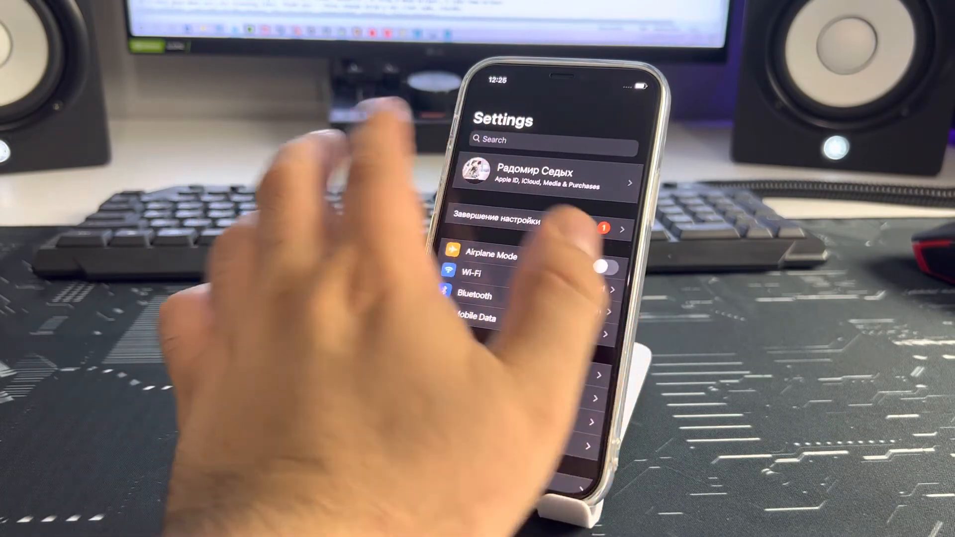
pyautogui.click(545, 140)
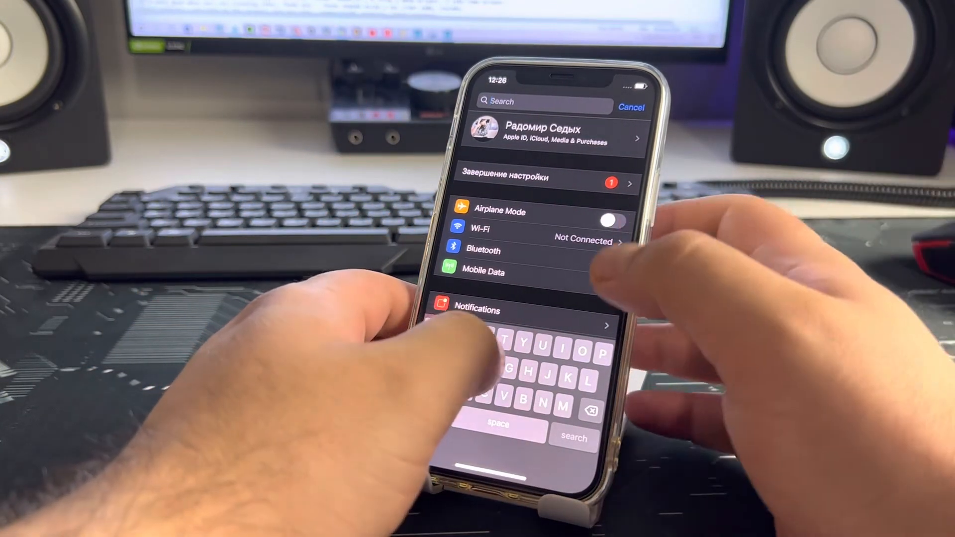
pyautogui.write('Re')
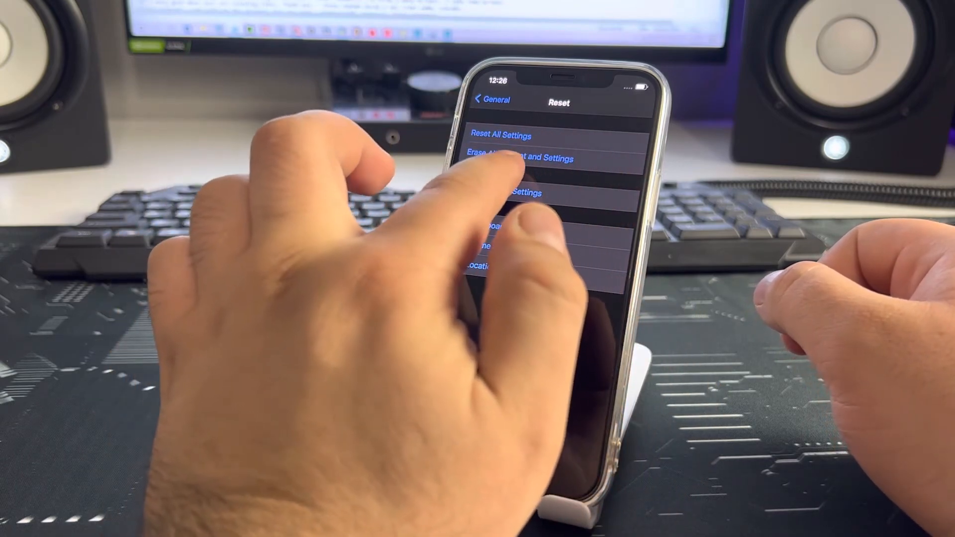
pyautogui.click(519, 159)
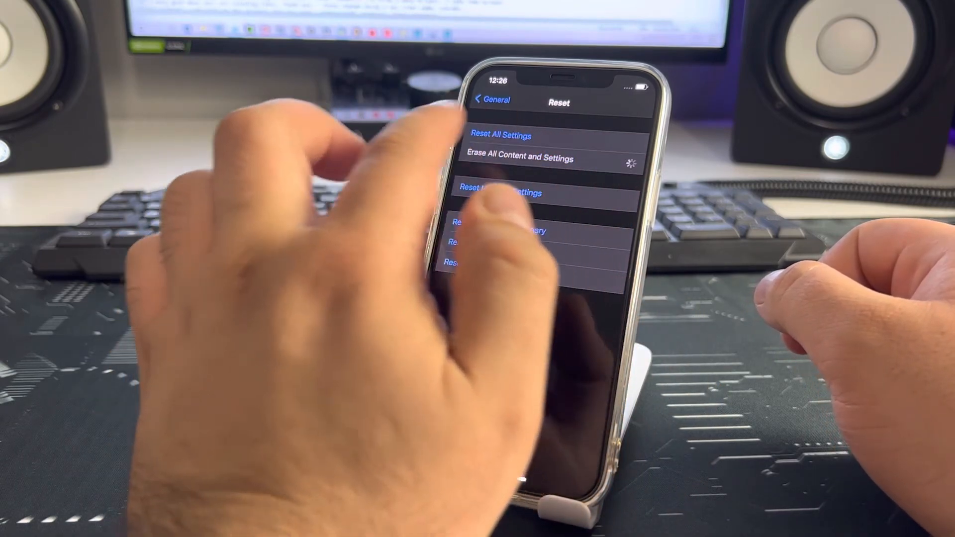
pyautogui.click(518, 156)
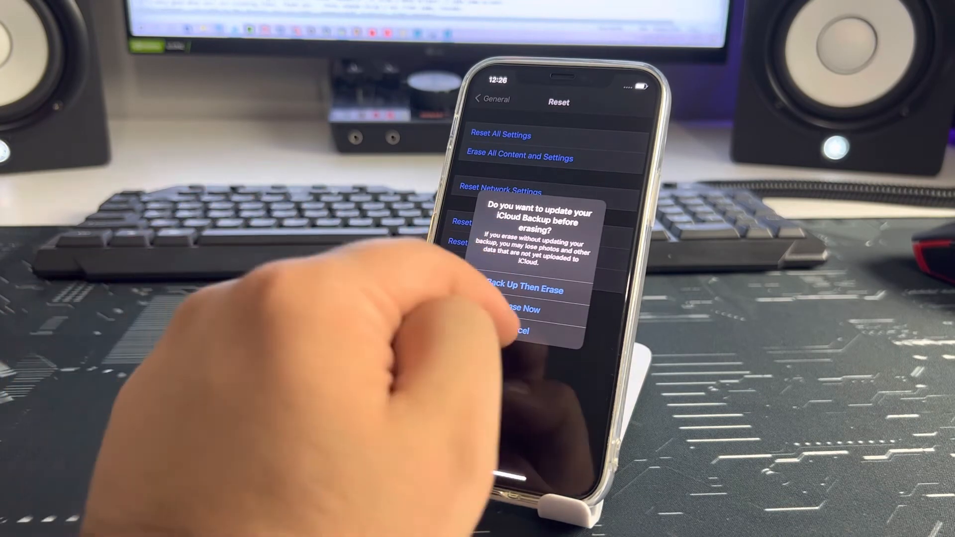
pyautogui.click(516, 330)
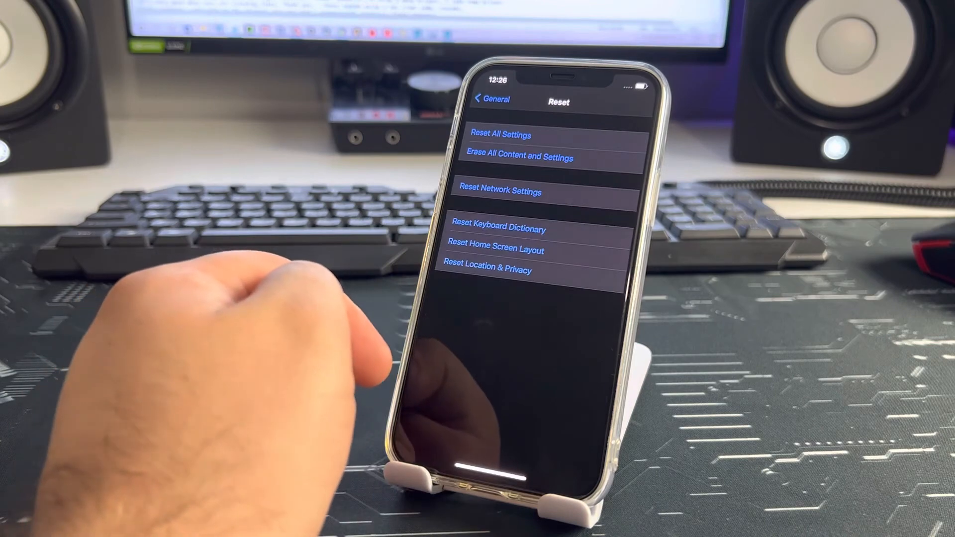